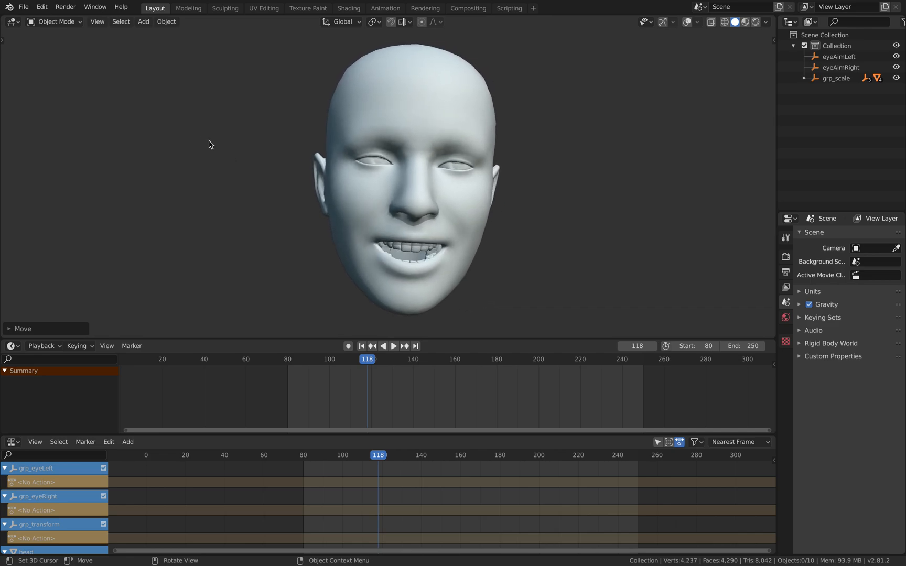
- Open the Preferences window from the Edit menu and close it again
{"action": "left_click", "coordinate": [40, 7]}
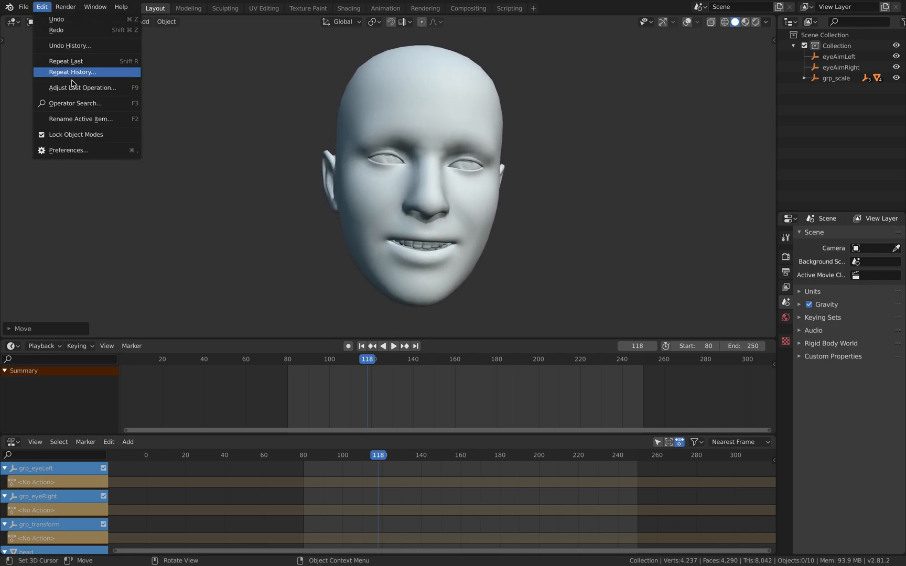
{"action": "left_click", "coordinate": [68, 151]}
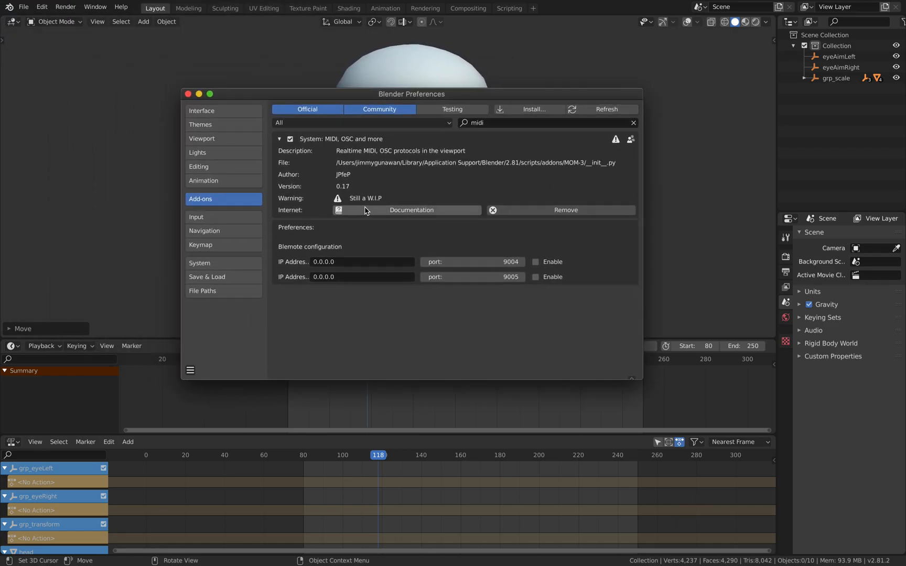
{"action": "mouse_move", "coordinate": [349, 192]}
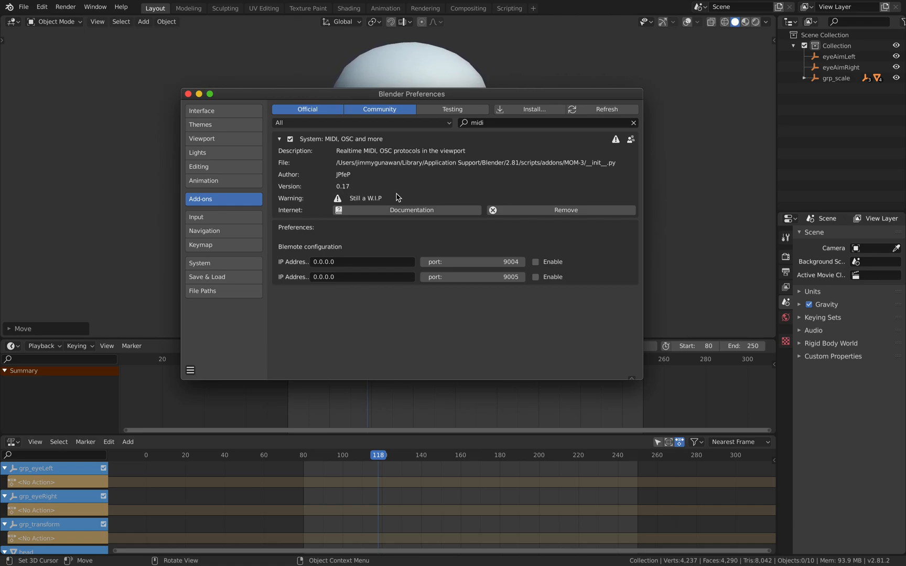
{"action": "left_click", "coordinate": [187, 94]}
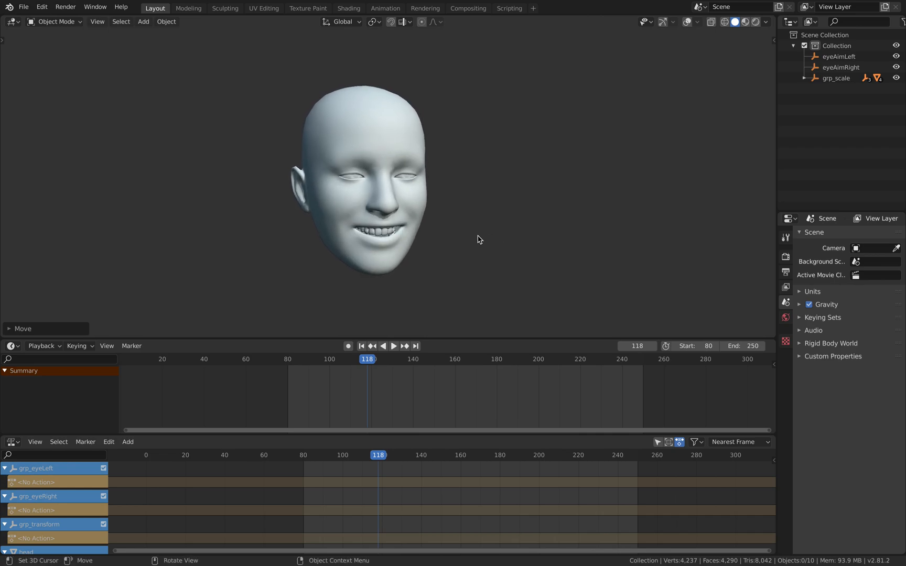
- Add a cube below and to the right of the head, select it and scale it down slightly
{"action": "left_click", "coordinate": [143, 22]}
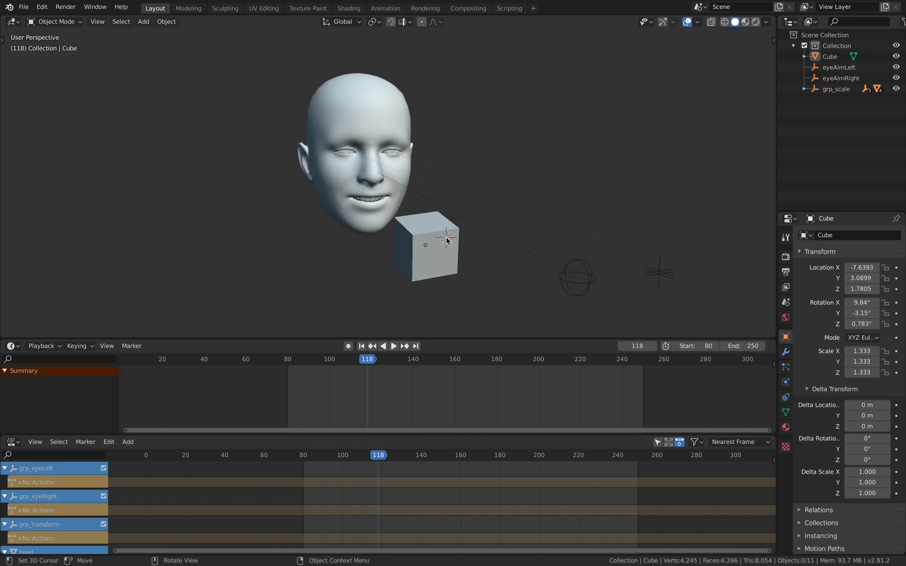
{"action": "right_click", "coordinate": [446, 240]}
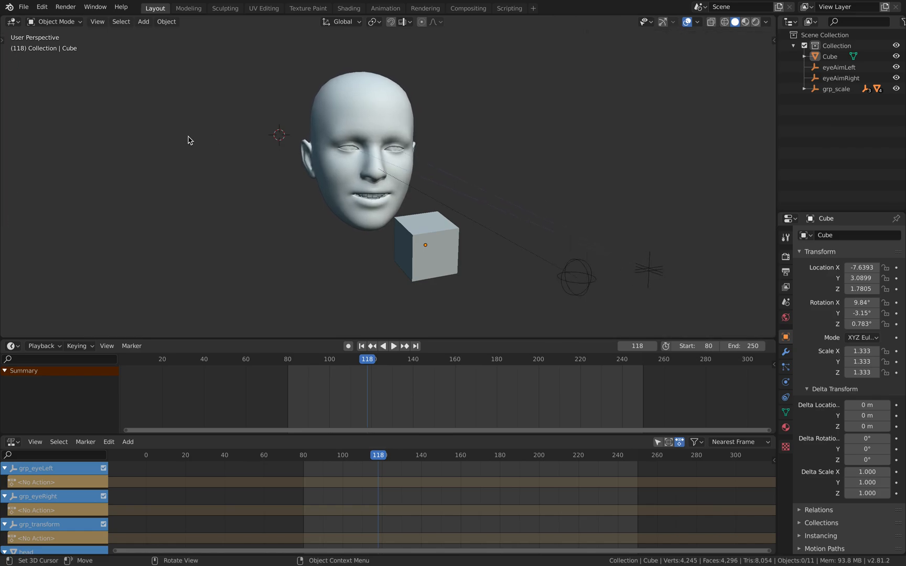
{"action": "left_click", "coordinate": [769, 250]}
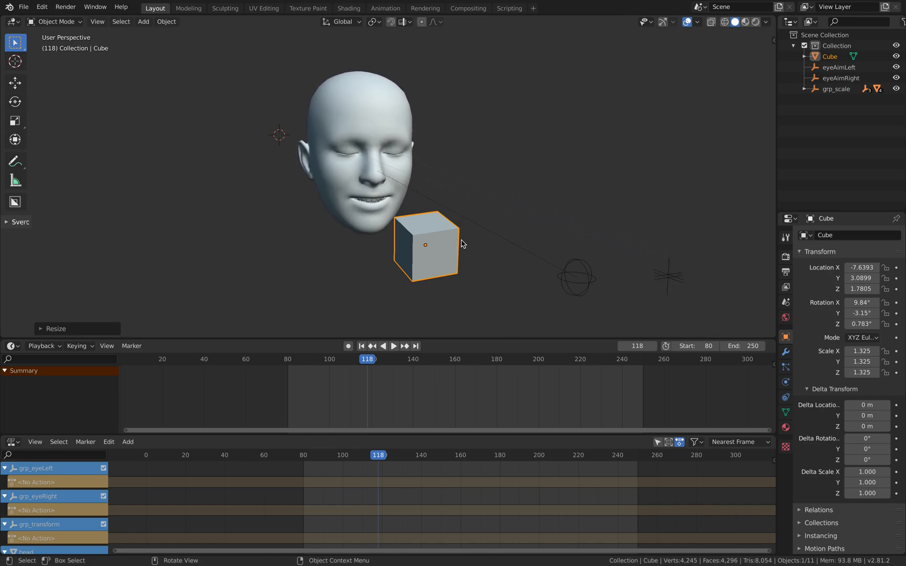
- In Edit Mode, scale the cube's top face to taper it into a block
{"action": "key", "text": "Tab"}
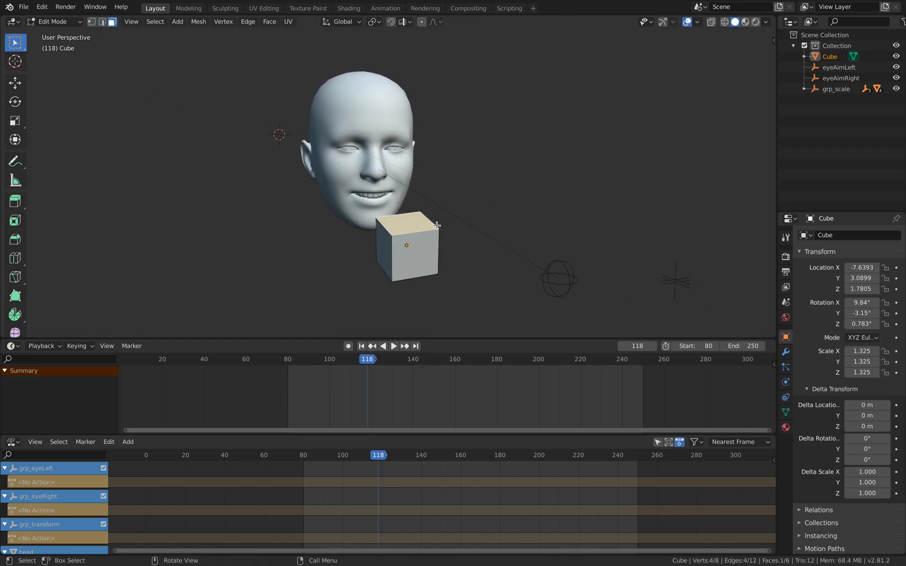
{"action": "key", "text": "s"}
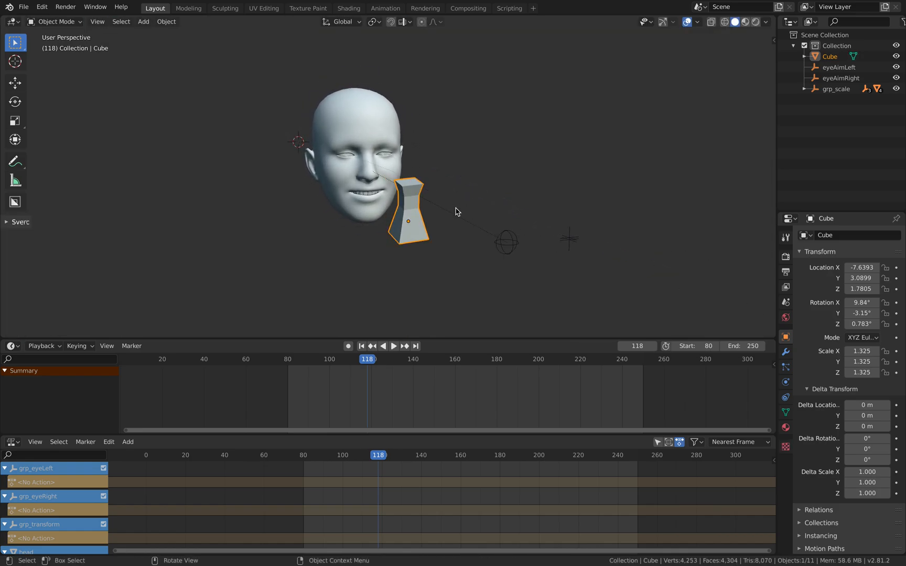
{"action": "left_click_drag", "start_coordinate": [409, 209], "coordinate": [475, 248]}
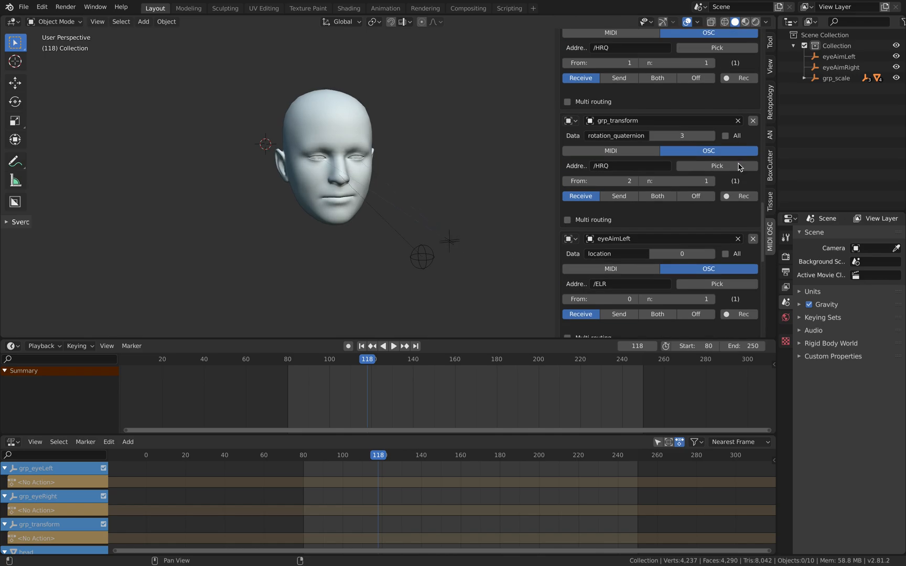
- Show the MIDI OSC sidebar tab and scroll through its OSC settings and routes
{"action": "left_click", "coordinate": [769, 67]}
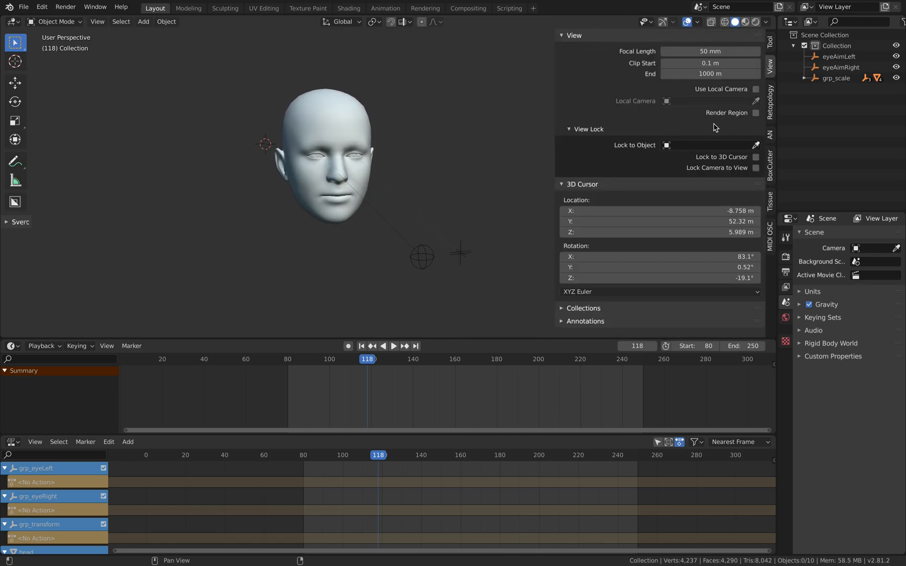
{"action": "left_click", "coordinate": [771, 235]}
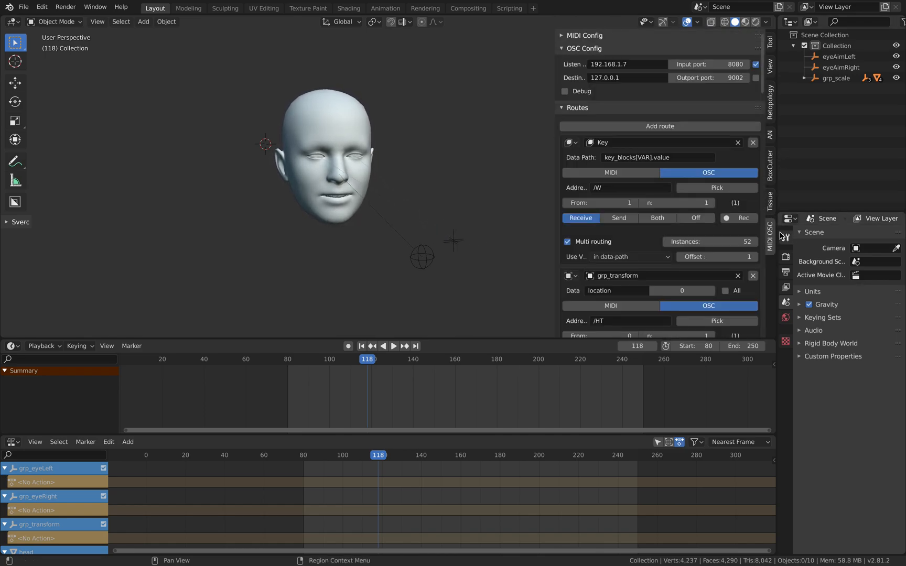
{"action": "scroll", "scroll_direction": "down", "scroll_amount": 3}
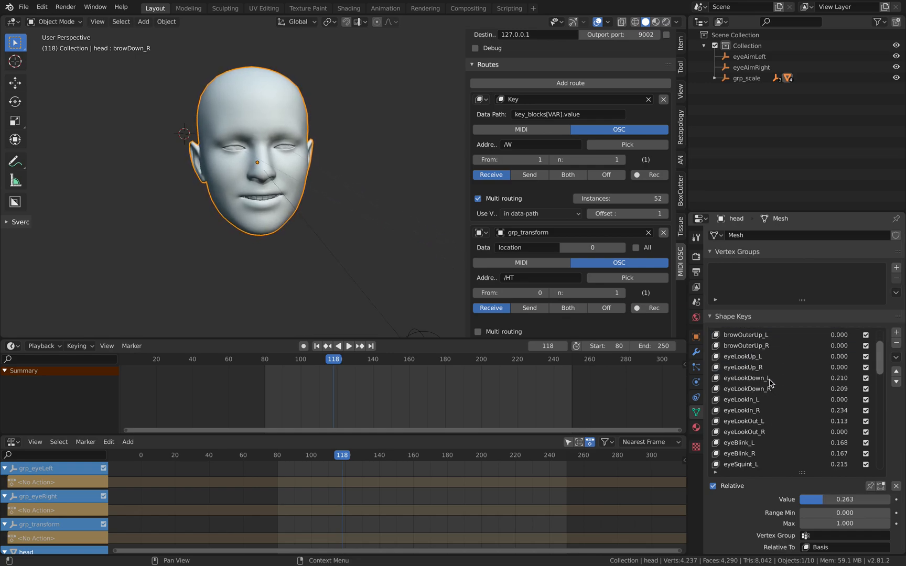
- Scroll the Shape Keys and MIDI OSC routes down to the grp_transform location routes
{"action": "scroll", "scroll_direction": "down", "scroll_amount": 3}
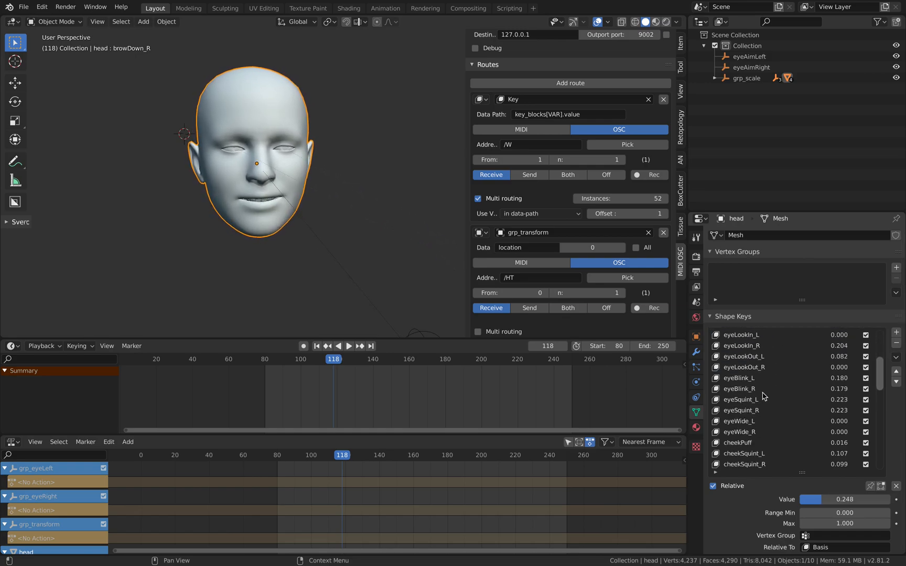
{"action": "scroll", "scroll_direction": "down", "scroll_amount": 3}
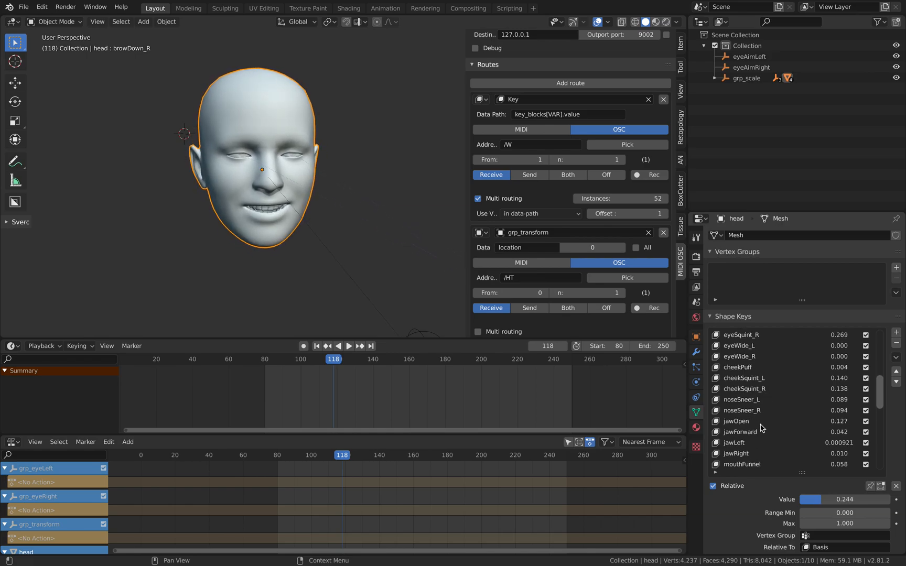
{"action": "scroll", "scroll_direction": "down", "scroll_amount": 3}
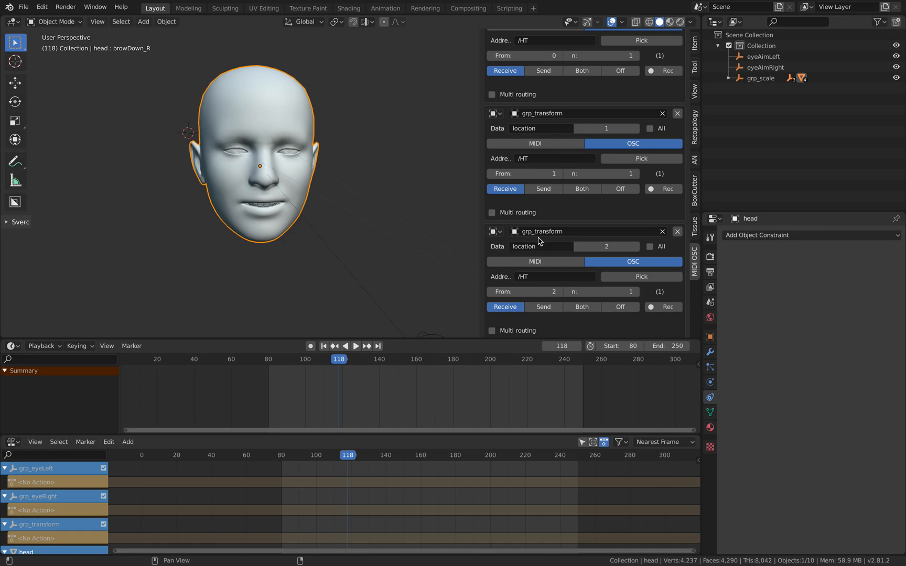
{"action": "scroll", "scroll_direction": "down", "scroll_amount": 3}
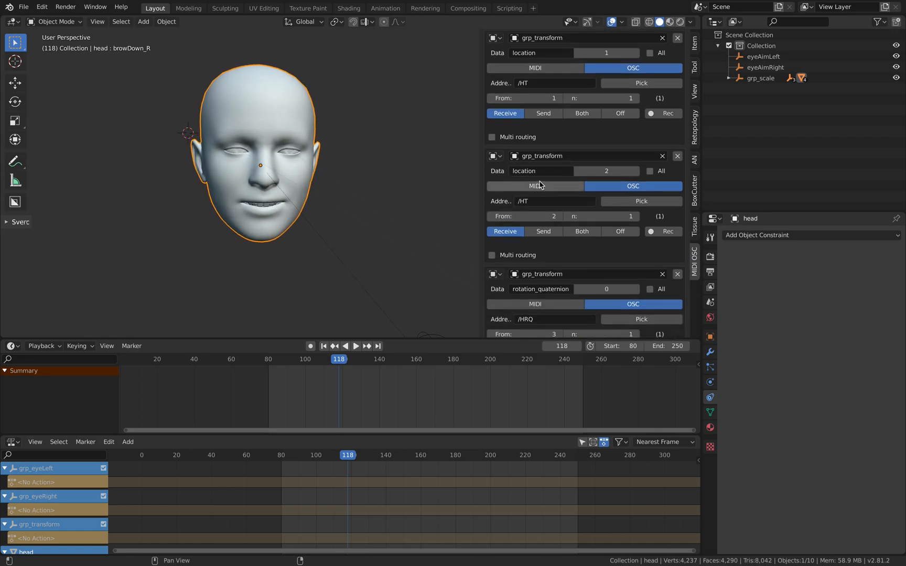
{"action": "scroll", "scroll_direction": "down", "scroll_amount": 3}
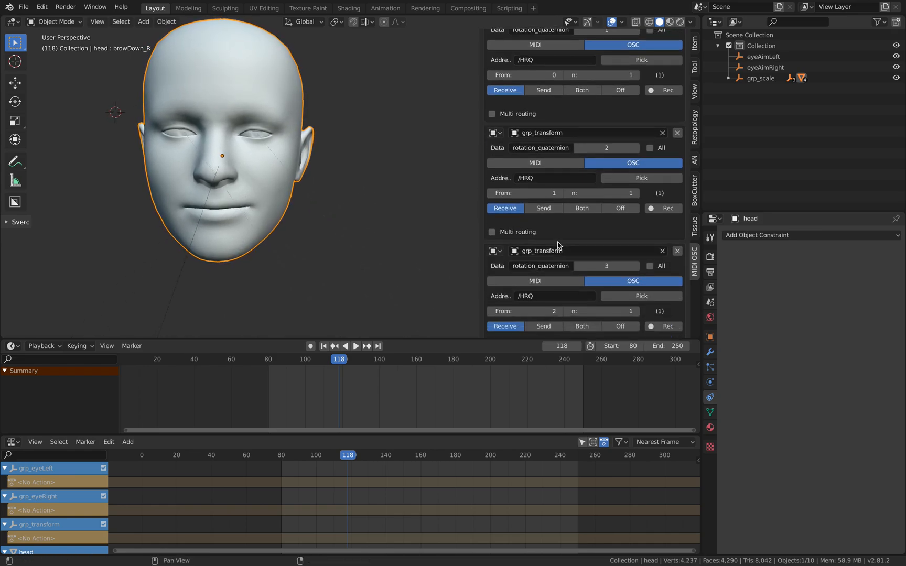
{"action": "scroll", "scroll_direction": "down", "scroll_amount": 3}
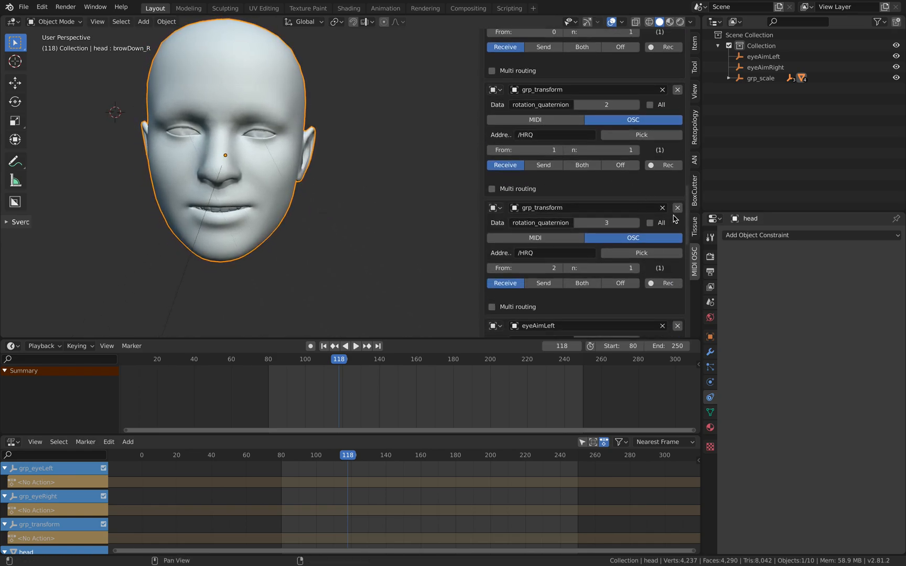
{"action": "scroll", "scroll_direction": "down", "scroll_amount": 3}
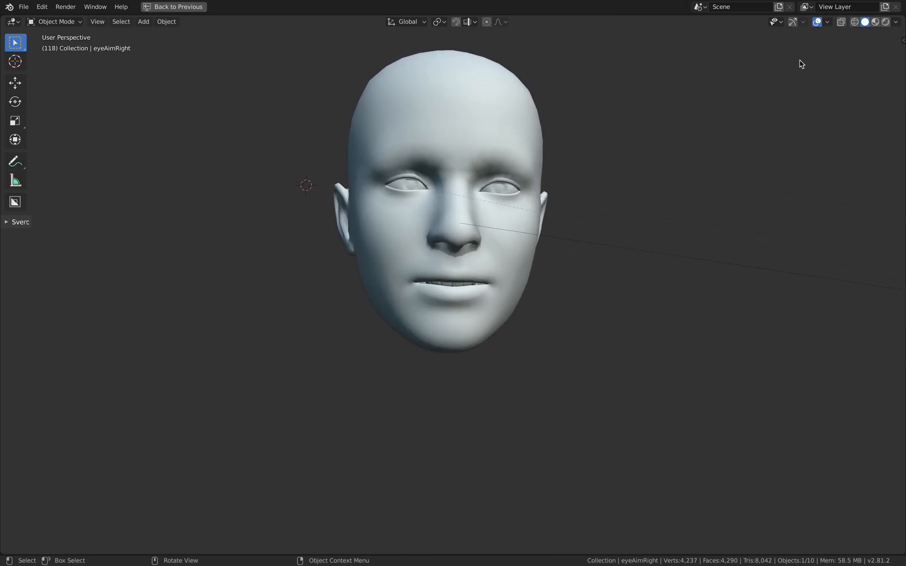
{"action": "mouse_move", "coordinate": [815, 22]}
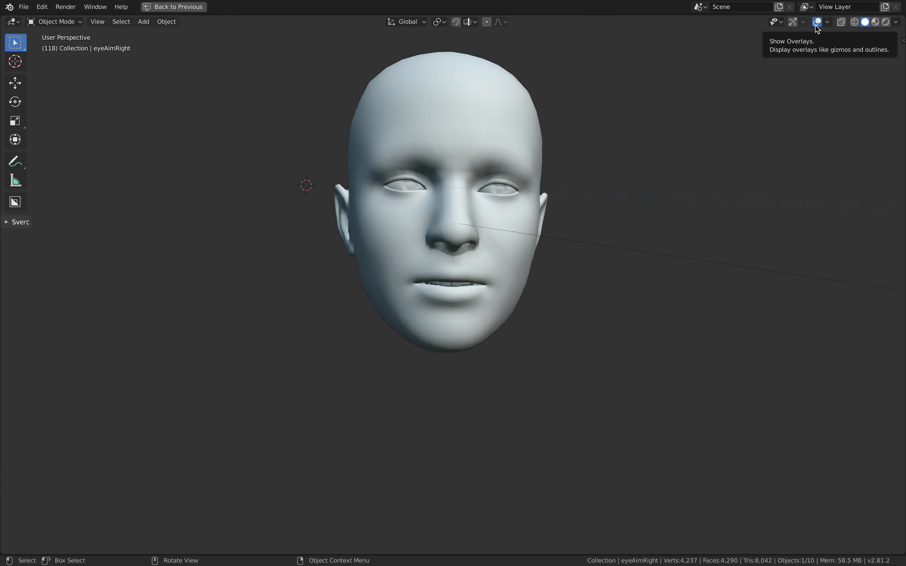
- Toggle off Show Overlays in the viewport header to hide the aim guide line
{"action": "left_click", "coordinate": [816, 21]}
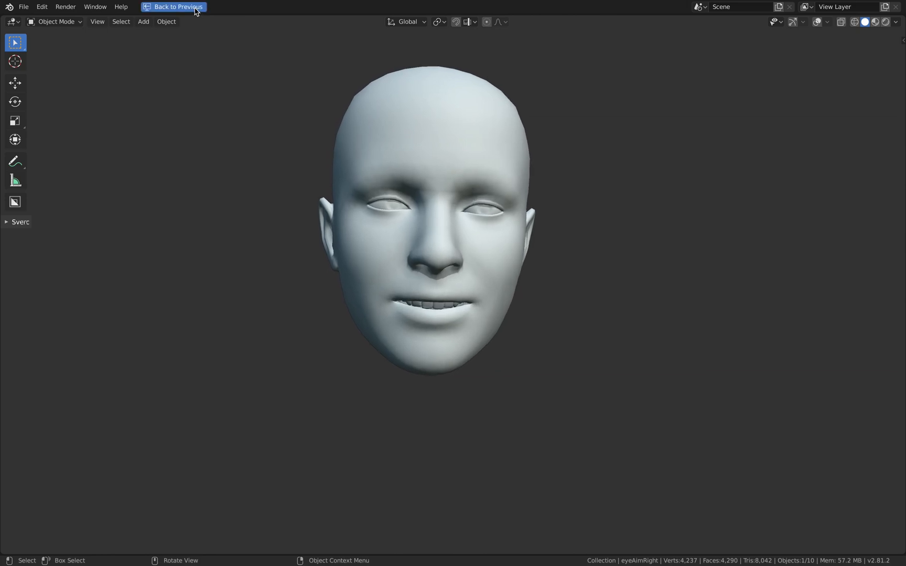
- Use 'Back to Previous' to restore the full Layout workspace
{"action": "left_click", "coordinate": [174, 7]}
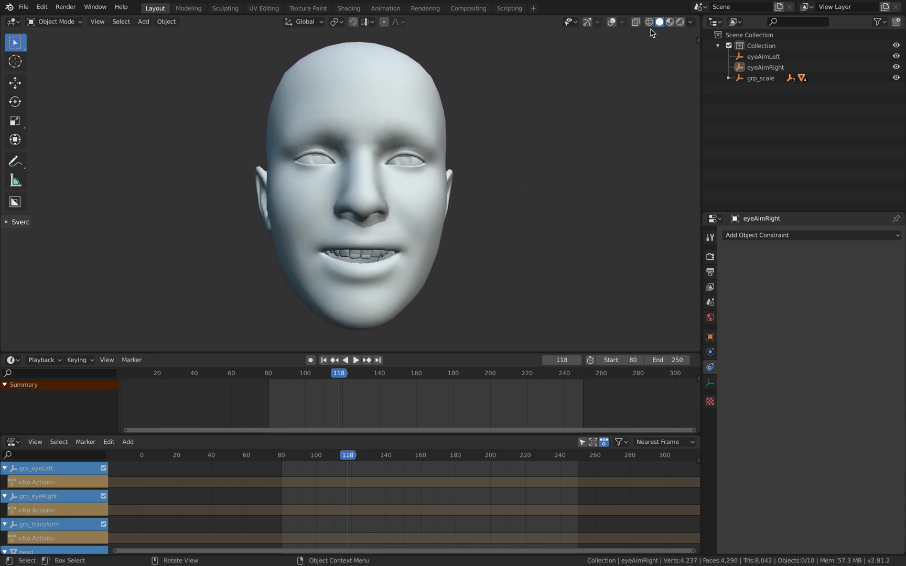
- Give the viewport shading a plain white MatCap
{"action": "left_click", "coordinate": [690, 22]}
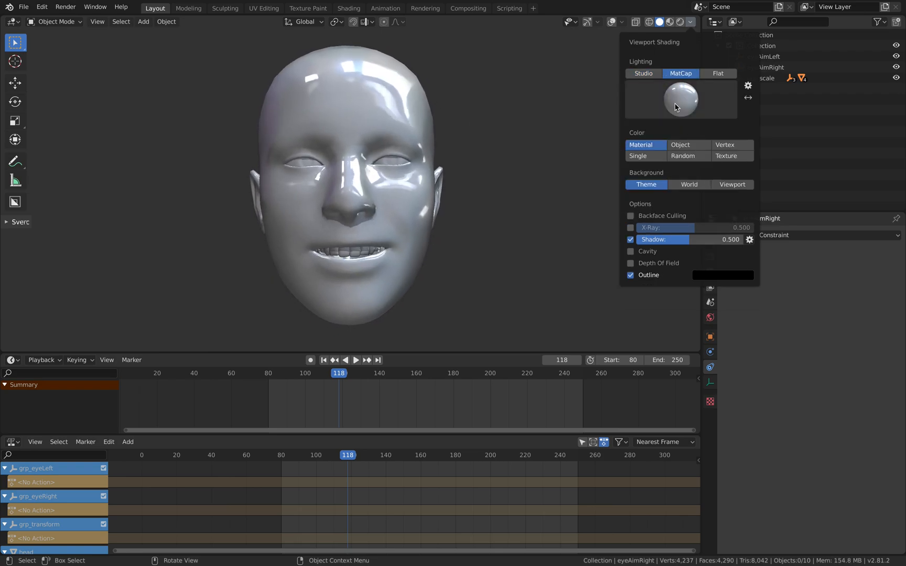
{"action": "left_click", "coordinate": [680, 99]}
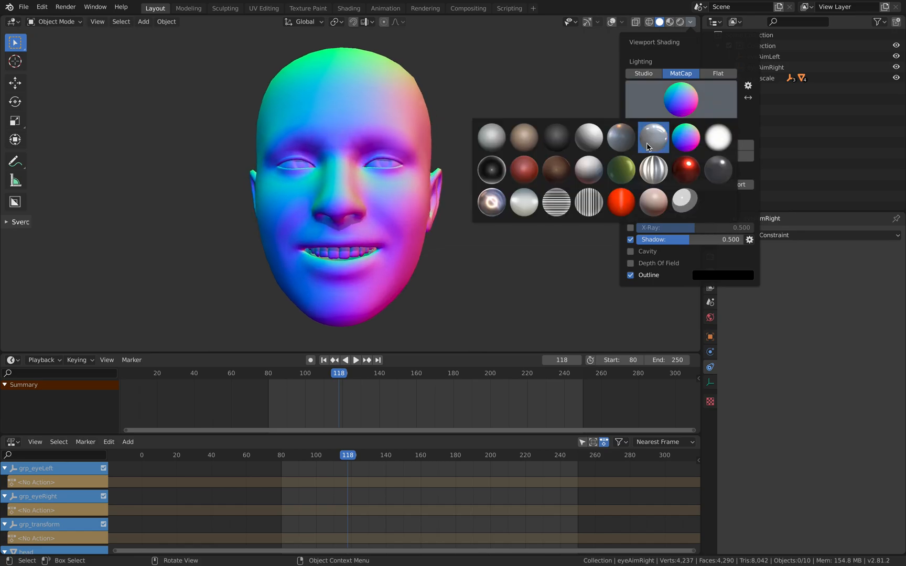
{"action": "left_click", "coordinate": [719, 137]}
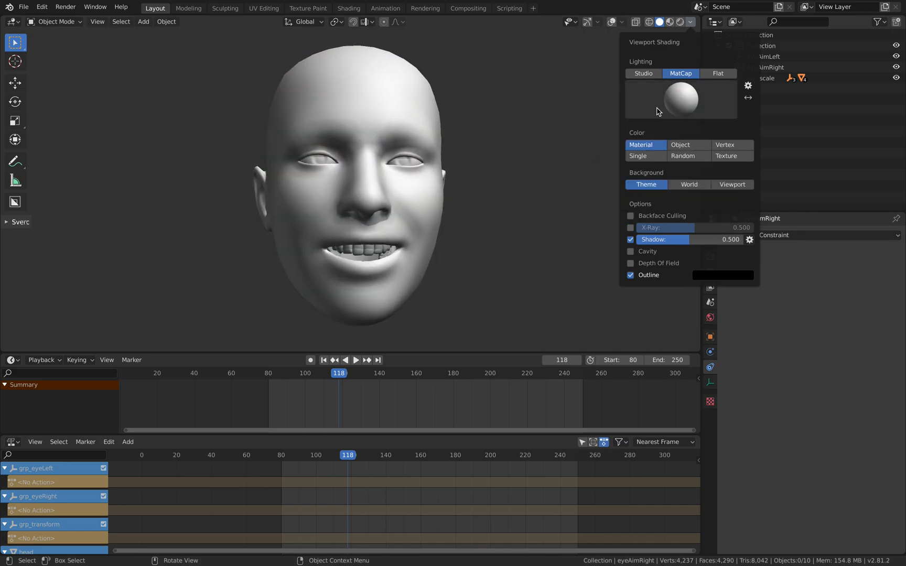
{"action": "left_click", "coordinate": [682, 98]}
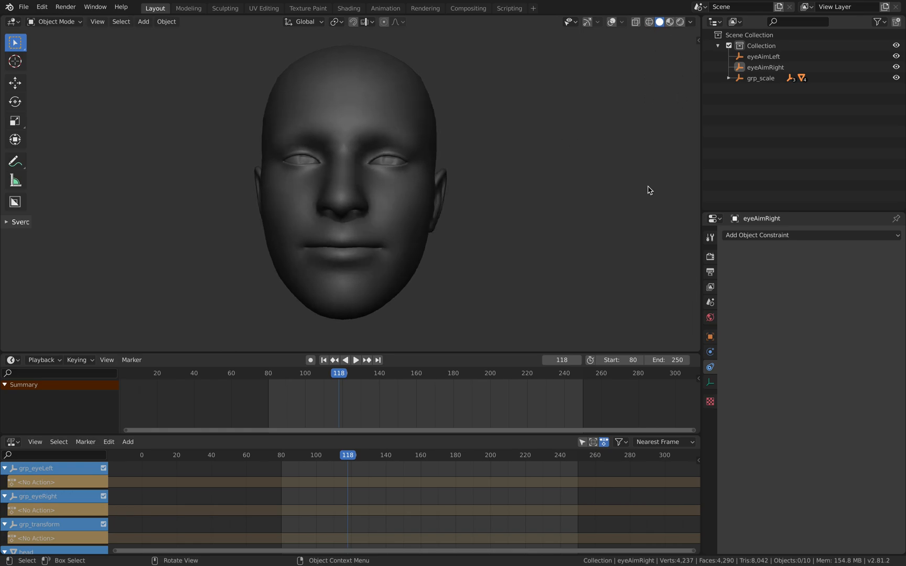
{"action": "mouse_move", "coordinate": [681, 22]}
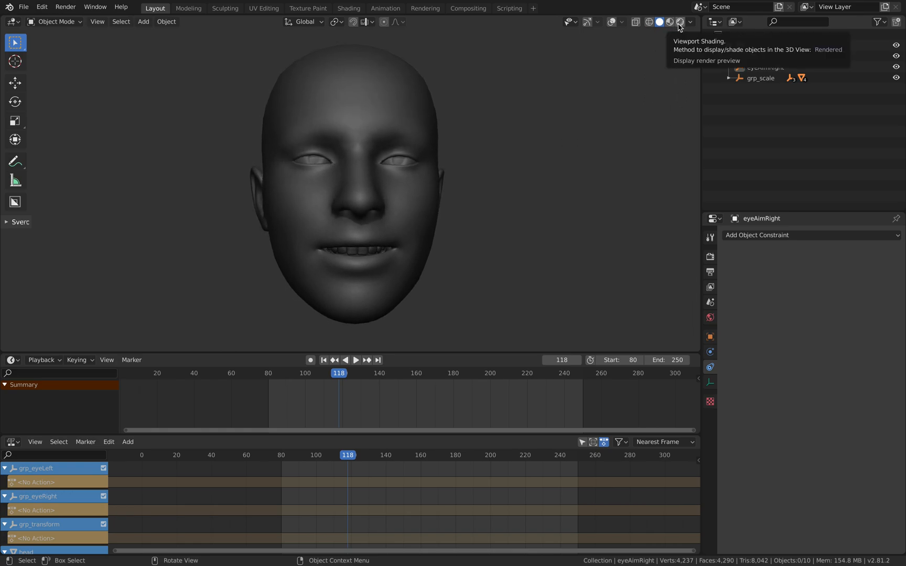
- Switch the viewport to Rendered shading and show the Eevee render settings
{"action": "left_click", "coordinate": [659, 21]}
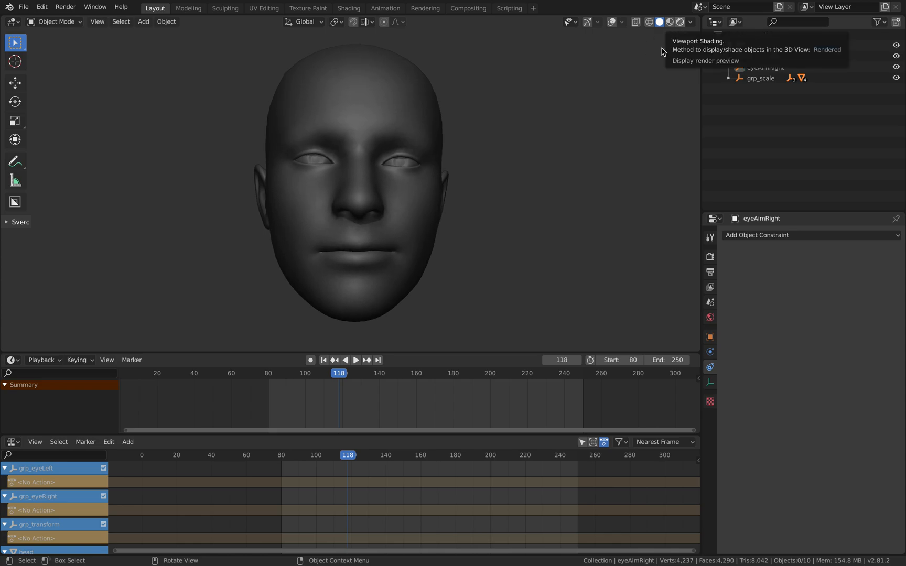
{"action": "left_click", "coordinate": [680, 21]}
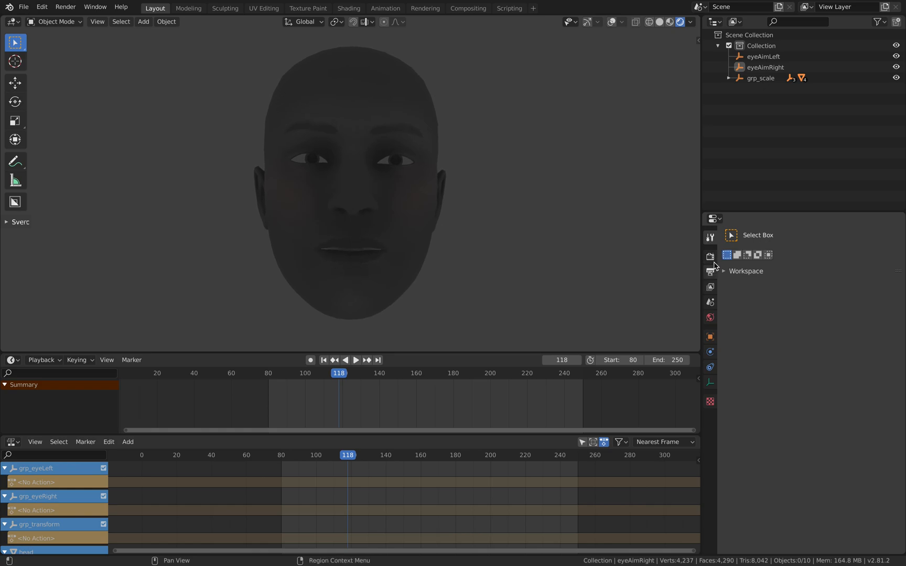
{"action": "left_click", "coordinate": [710, 272]}
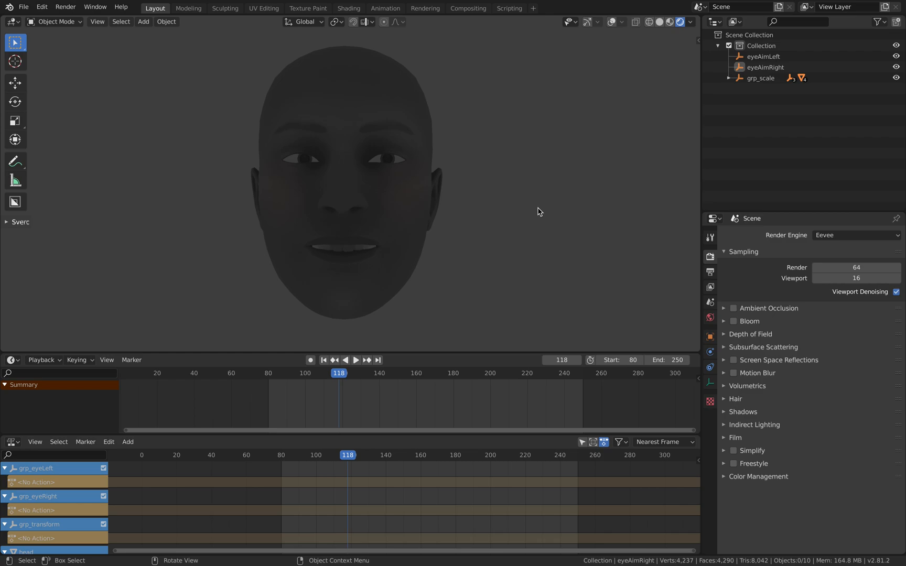
- Add a Sun light to the scene and return the viewport to solid shading
{"action": "left_click", "coordinate": [143, 22]}
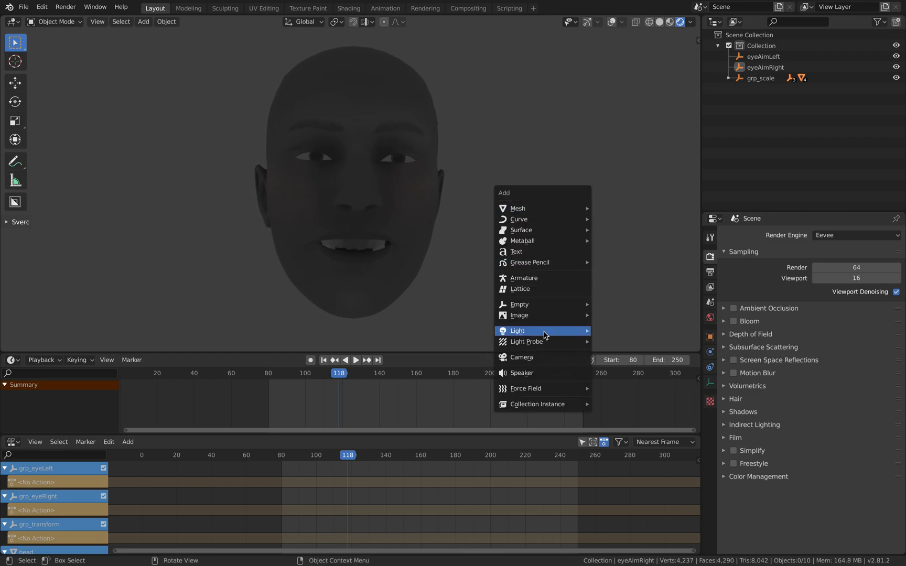
{"action": "left_click", "coordinate": [517, 331]}
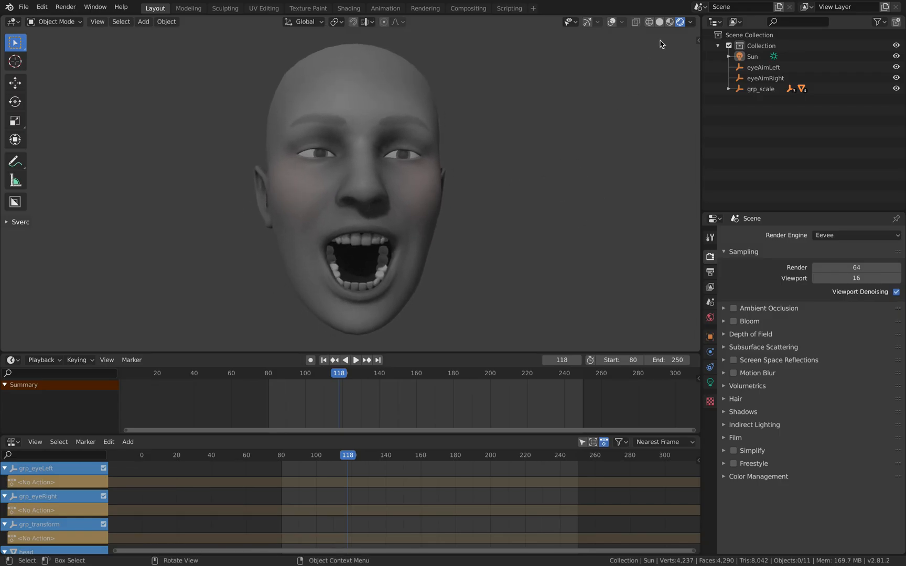
{"action": "left_click", "coordinate": [659, 21]}
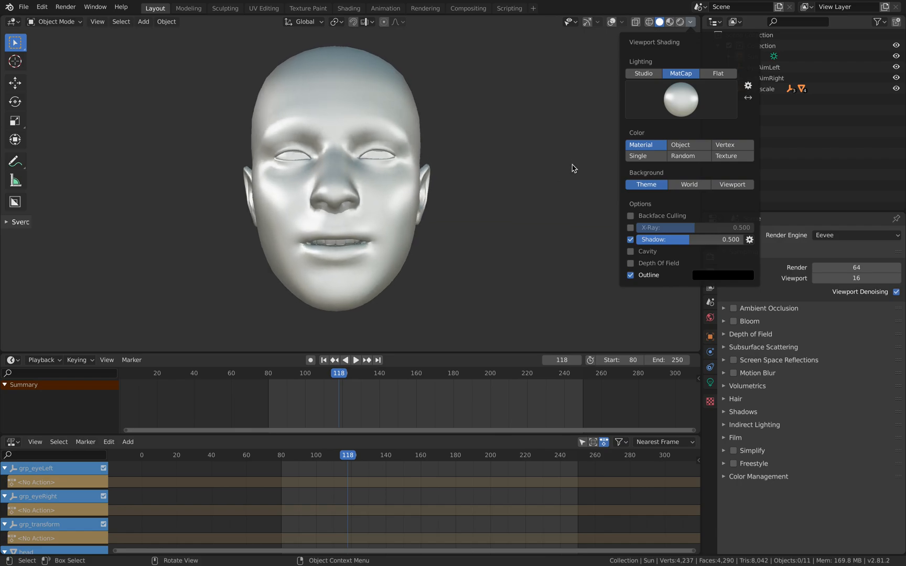
- Close the shading popover and toggle auto-keying recording
{"action": "left_click", "coordinate": [680, 99]}
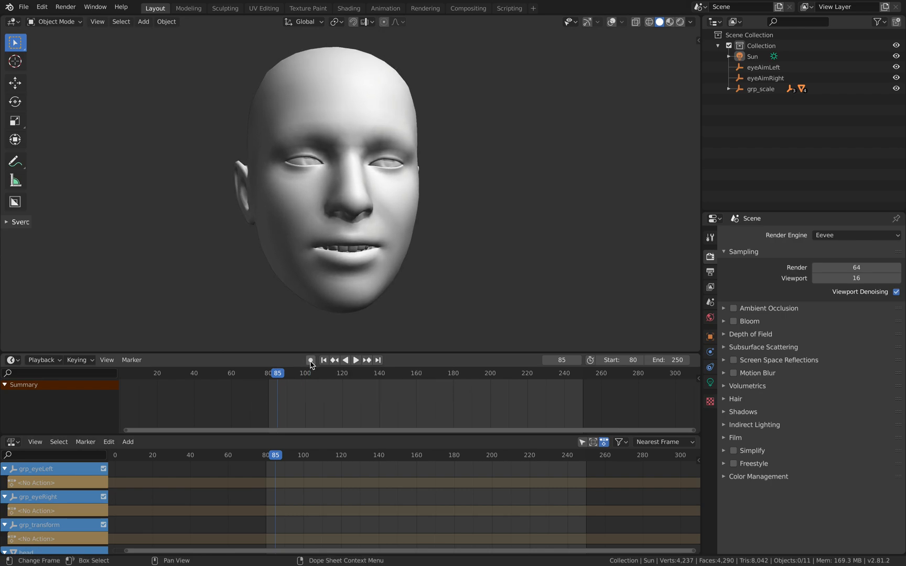
{"action": "left_click", "coordinate": [695, 261]}
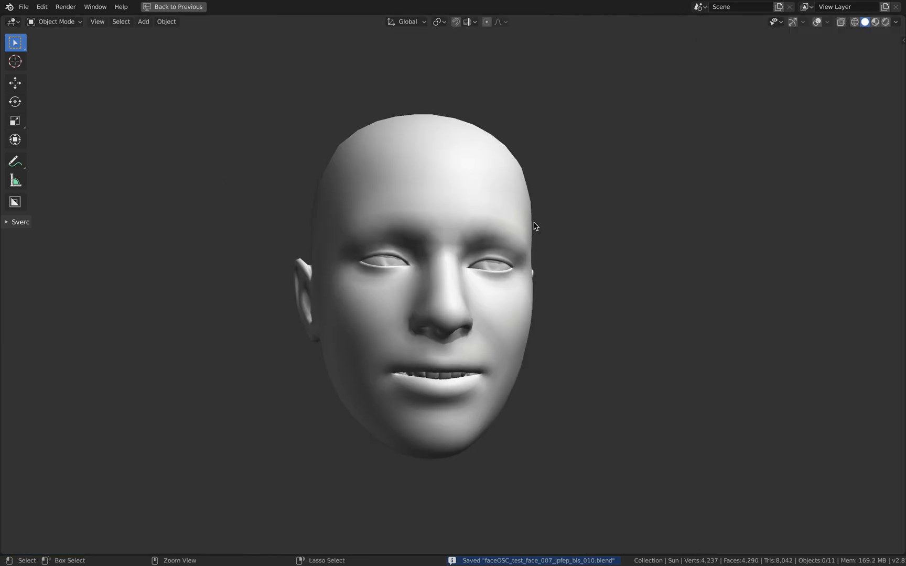
- Add a Suzanne monkey mesh near the head and scale it down
{"action": "left_click_drag", "start_coordinate": [533, 226], "coordinate": [559, 322]}
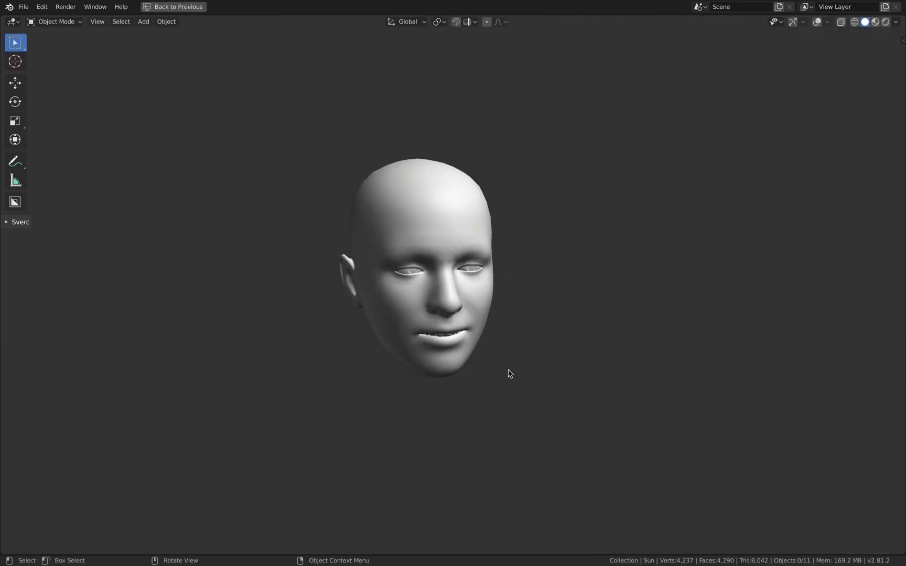
{"action": "left_click", "coordinate": [143, 22]}
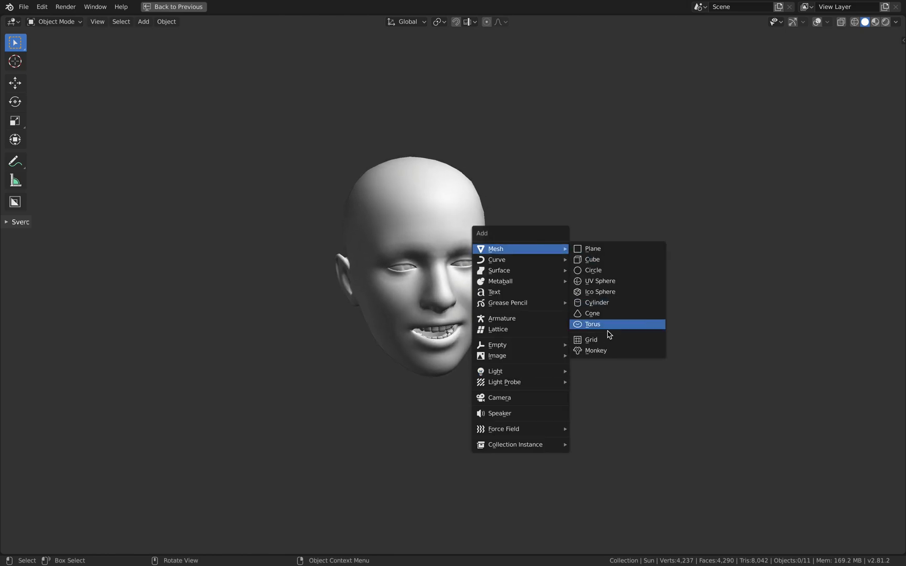
{"action": "left_click", "coordinate": [596, 350]}
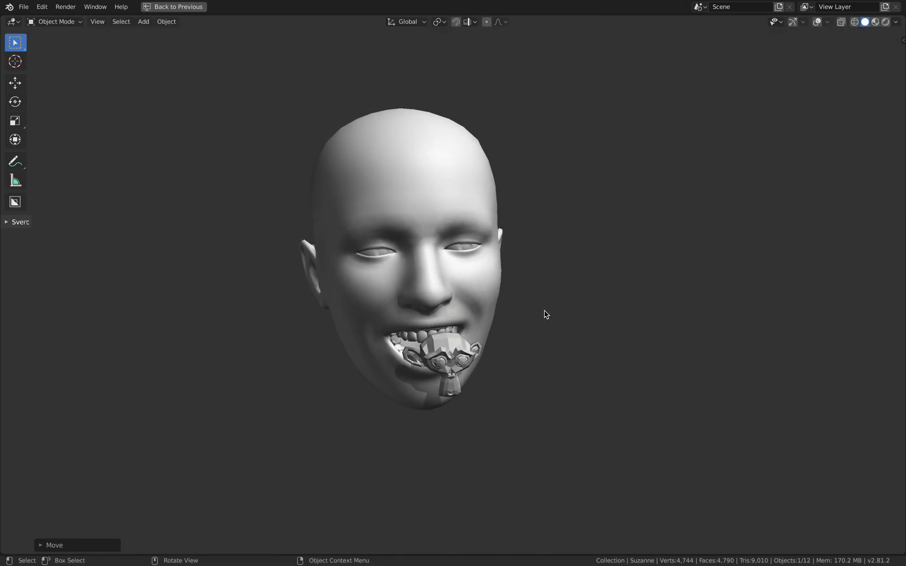
{"action": "key", "text": "s"}
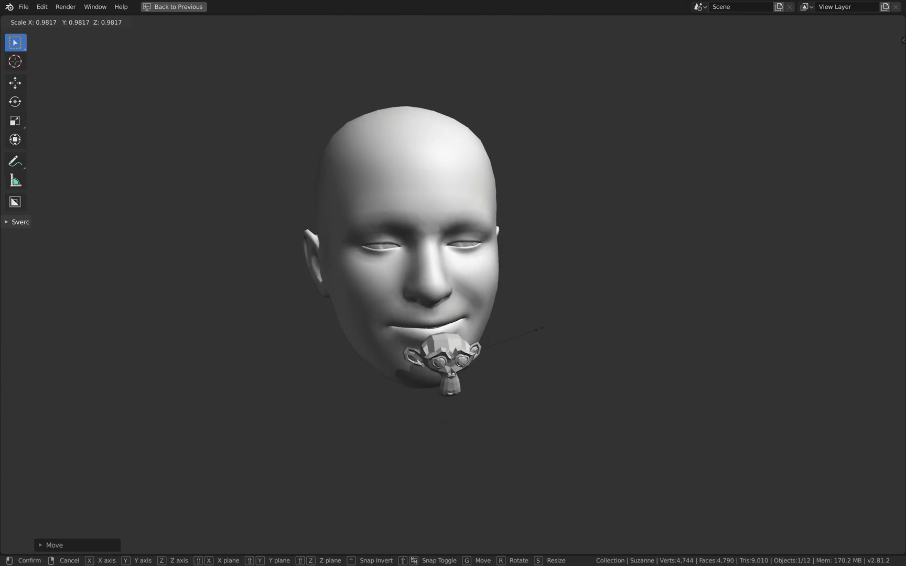
{"action": "left_click", "coordinate": [559, 338]}
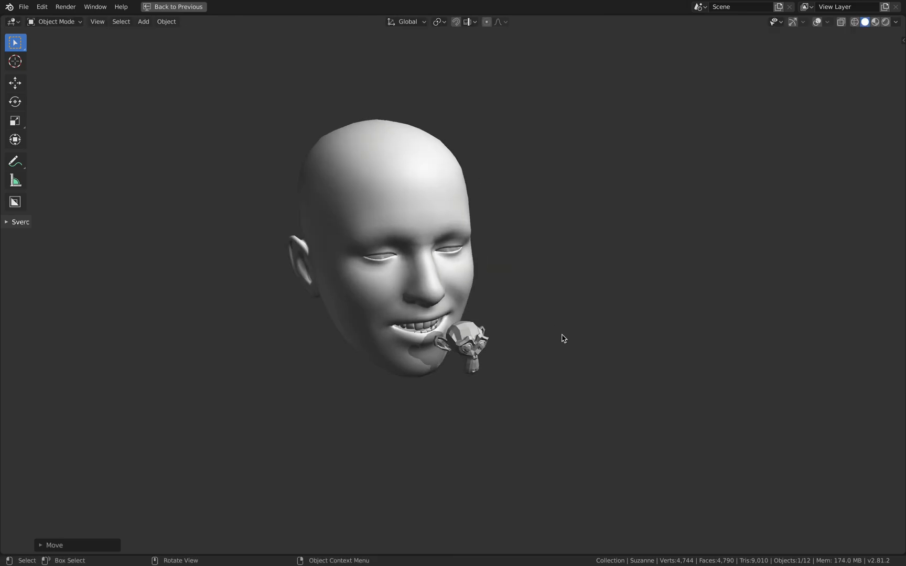
{"action": "left_click_drag", "start_coordinate": [563, 338], "coordinate": [546, 335]}
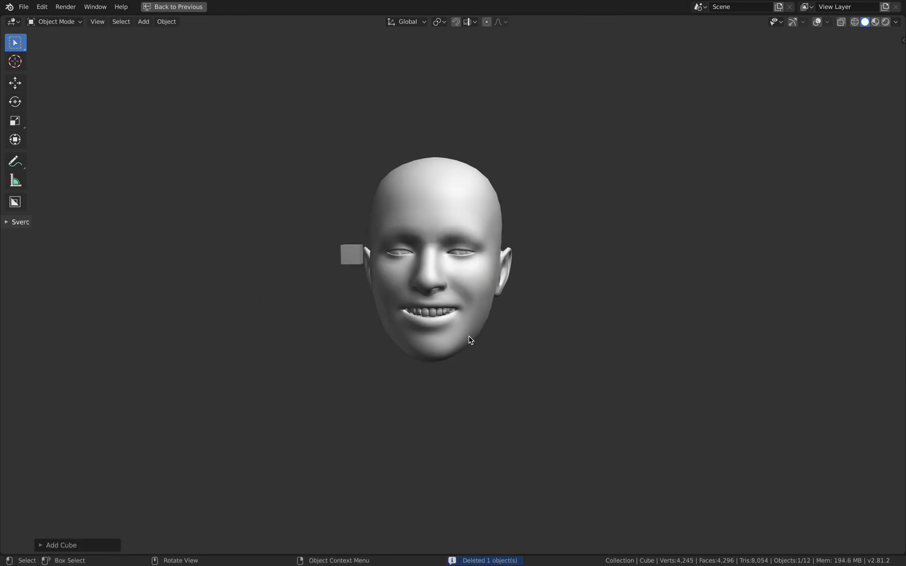
- Place the cube beside the head's chin, shade it smooth, and enter Sculpt Mode
{"action": "left_click_drag", "start_coordinate": [353, 254], "coordinate": [384, 344]}
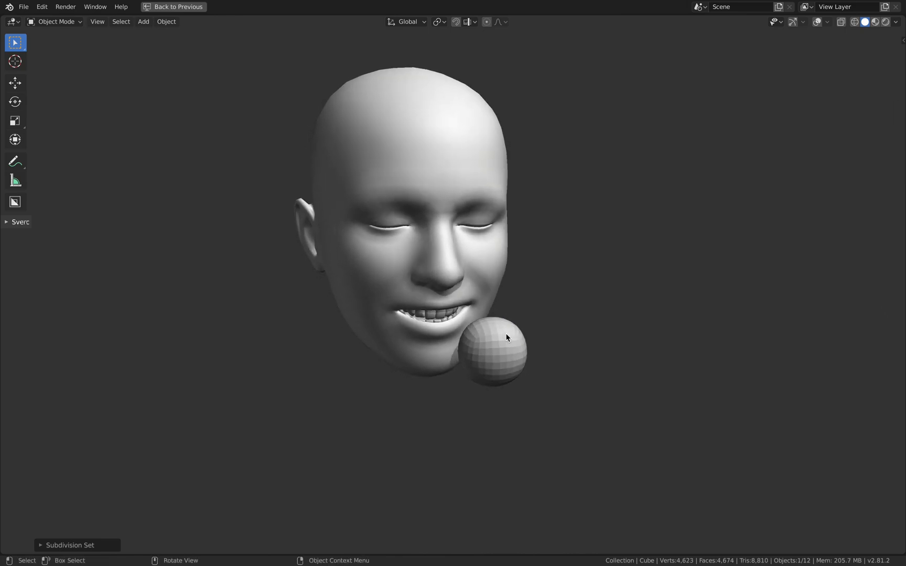
{"action": "right_click", "coordinate": [496, 337]}
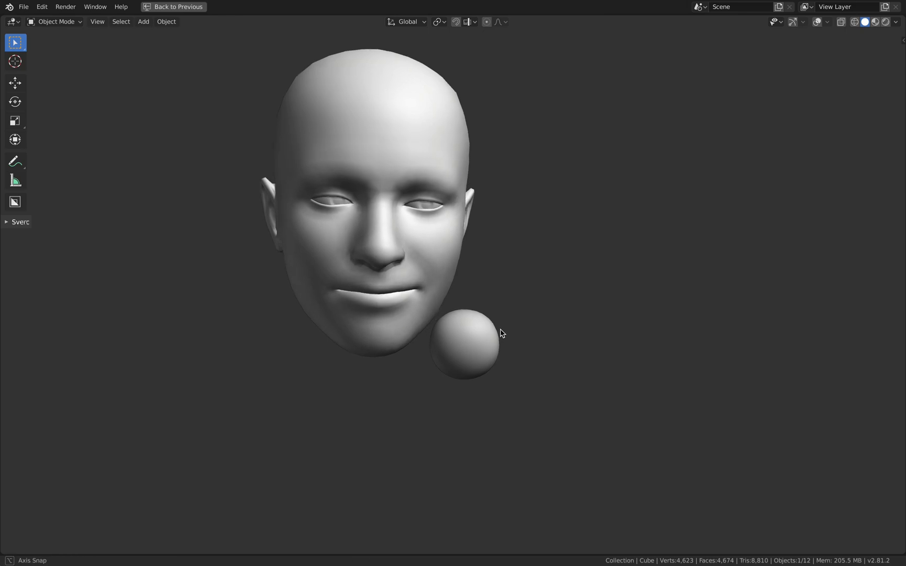
{"action": "left_click", "coordinate": [55, 22]}
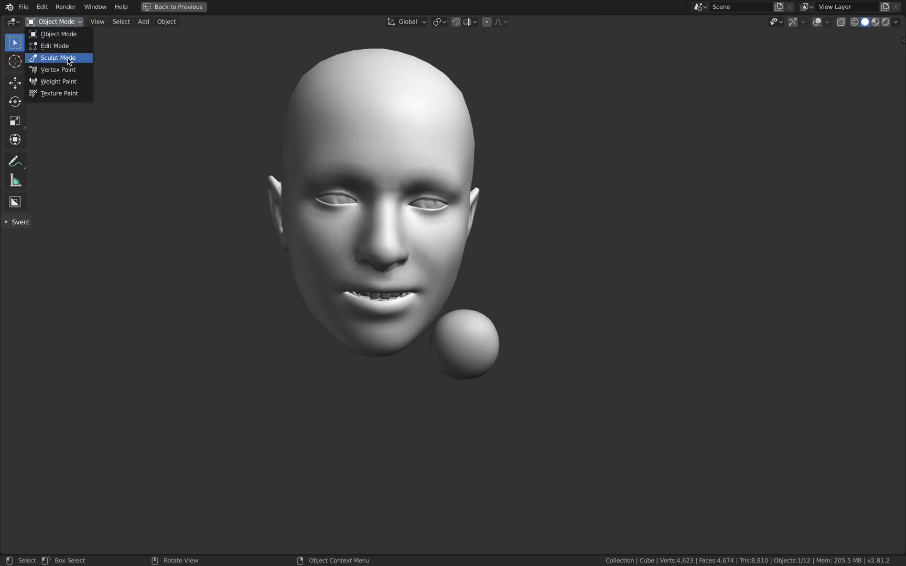
{"action": "left_click", "coordinate": [57, 57]}
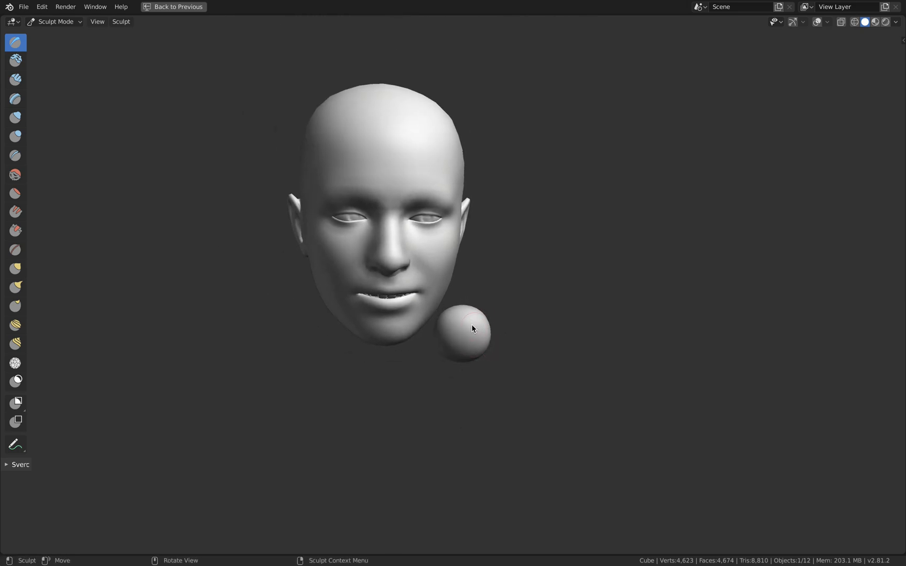
{"action": "left_click", "coordinate": [55, 21]}
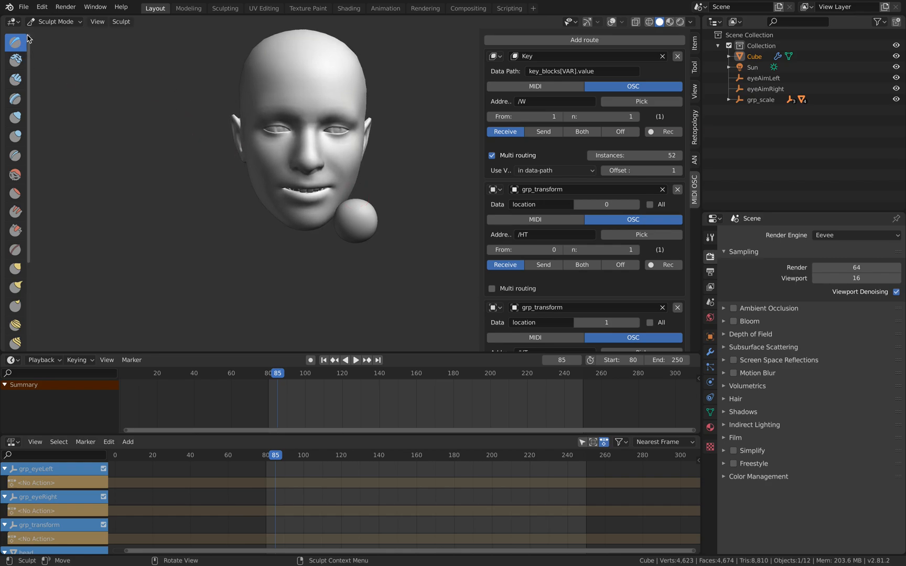
- Back in Object Mode, replace the cube's Subdivision modifier with a Multires modifier, subdivided to level 3
{"action": "left_click", "coordinate": [53, 22]}
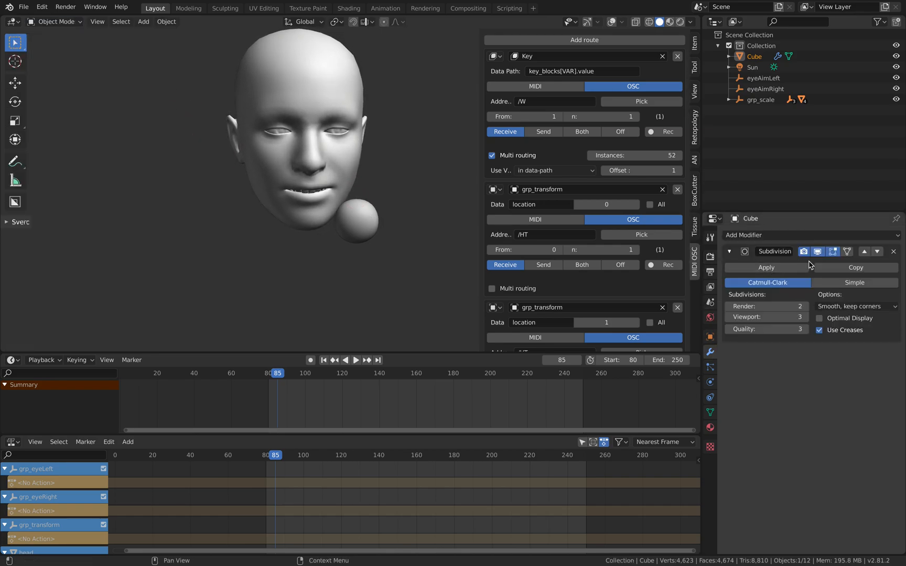
{"action": "left_click", "coordinate": [893, 251]}
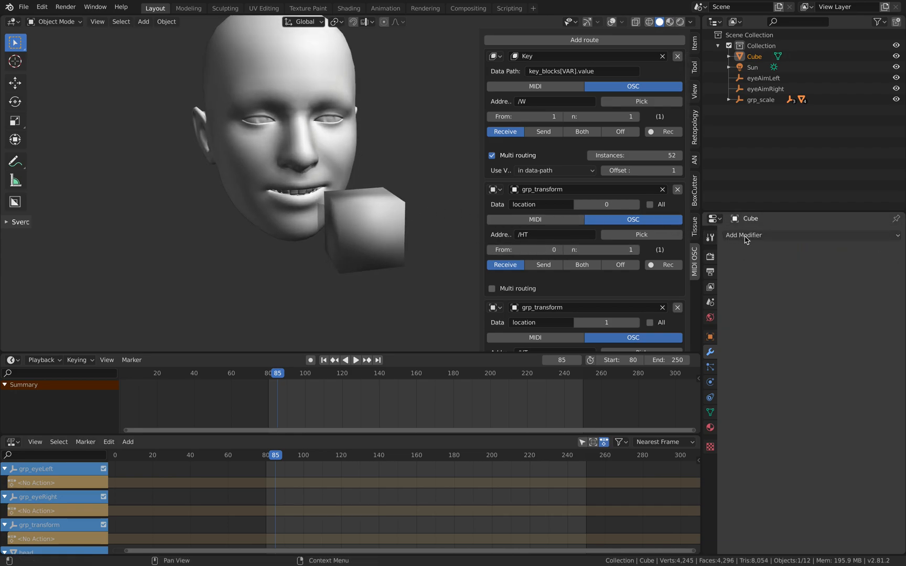
{"action": "left_click", "coordinate": [743, 236]}
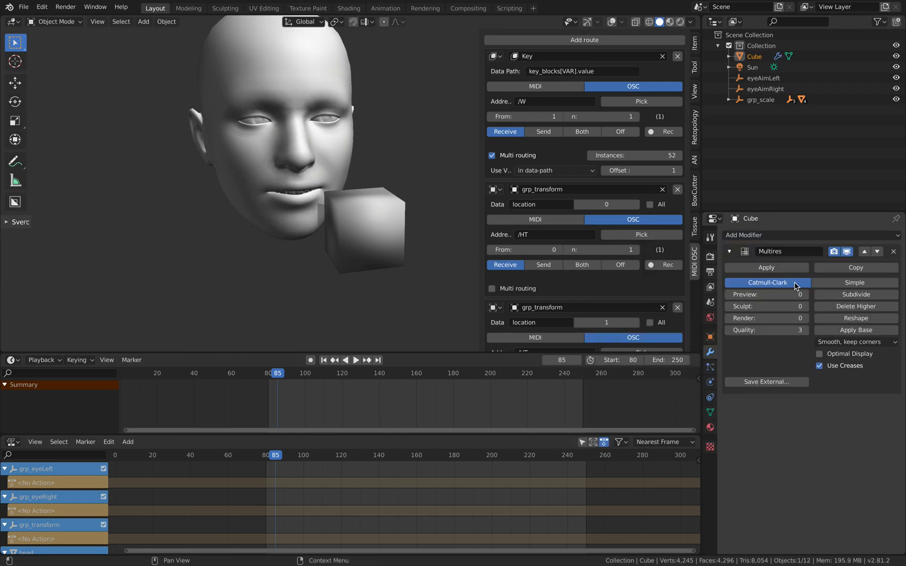
{"action": "left_click", "coordinate": [856, 294]}
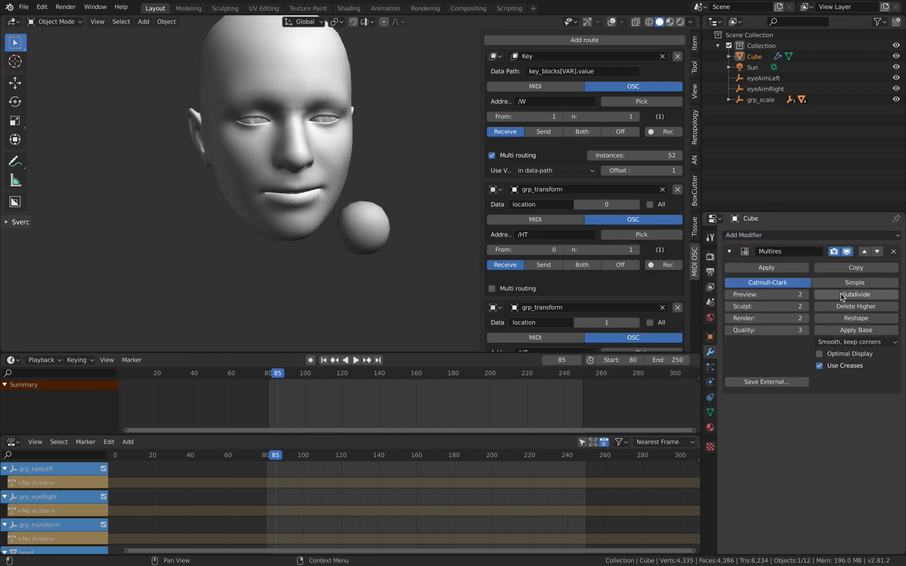
{"action": "left_click", "coordinate": [855, 294]}
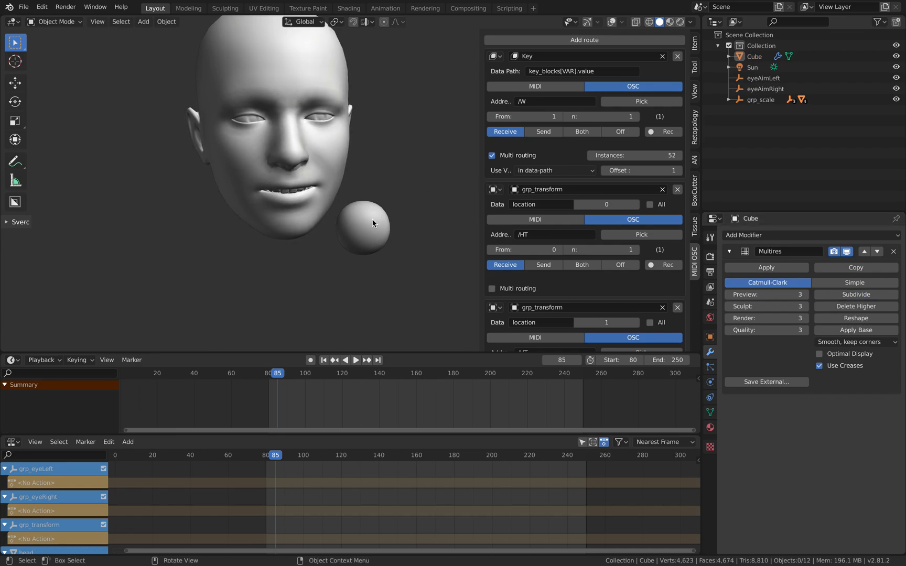
{"action": "left_click", "coordinate": [52, 22]}
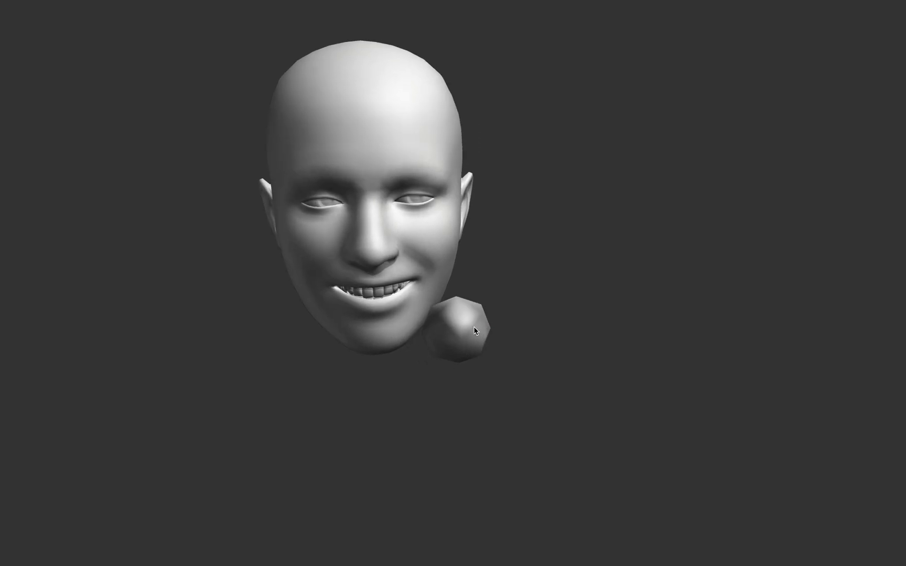
- Sculpt bumps and knobbly lumps into the sphere, orbiting around it between strokes
{"action": "left_click_drag", "start_coordinate": [474, 329], "coordinate": [477, 315]}
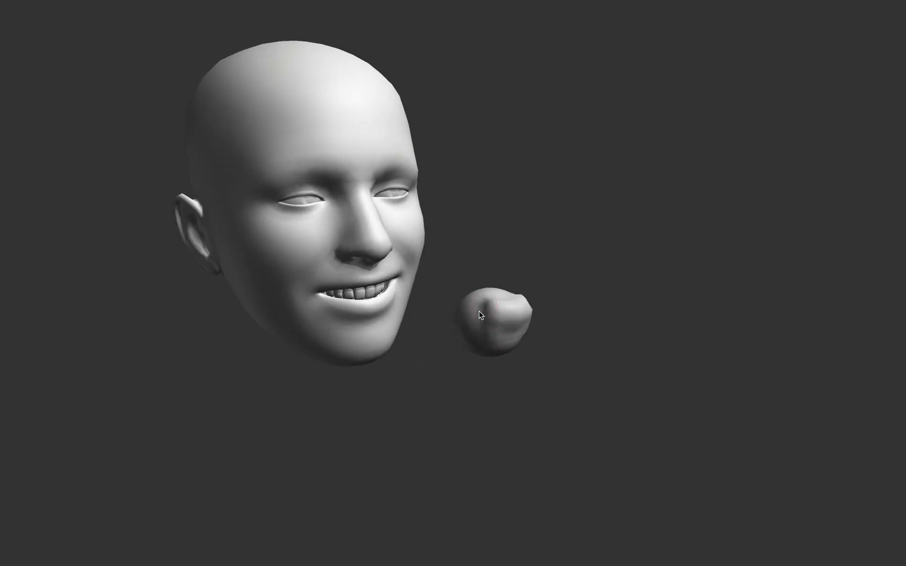
{"action": "left_click_drag", "start_coordinate": [481, 312], "coordinate": [426, 324]}
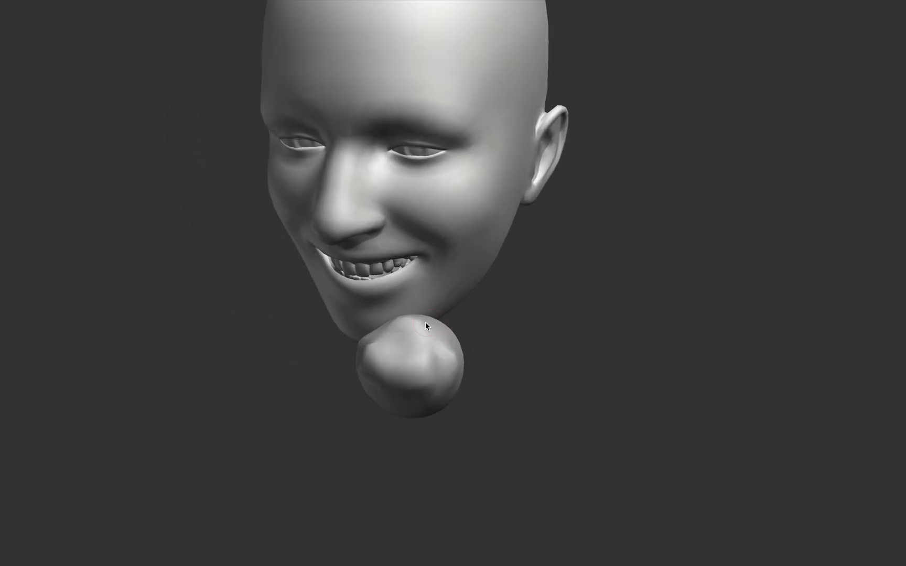
{"action": "left_click_drag", "start_coordinate": [426, 325], "coordinate": [388, 347]}
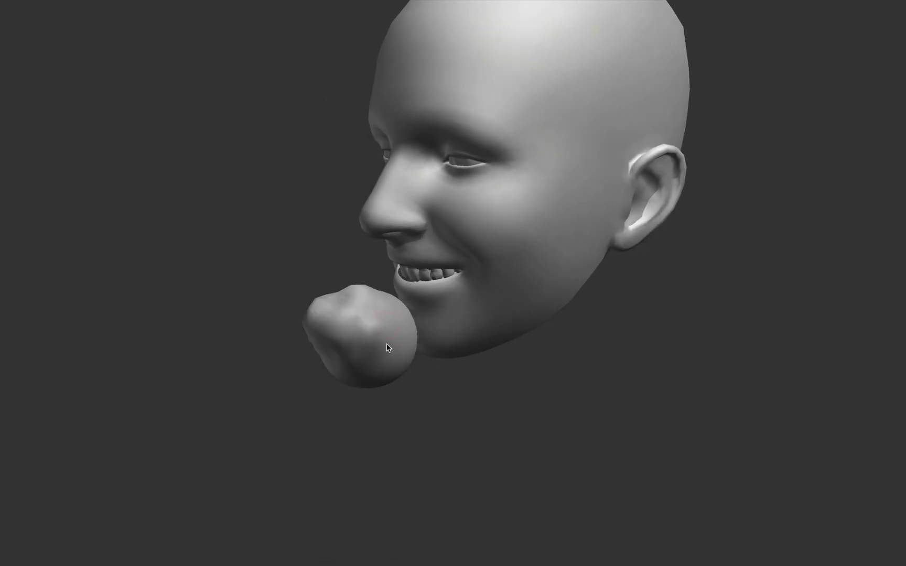
{"action": "left_click_drag", "start_coordinate": [388, 347], "coordinate": [434, 347]}
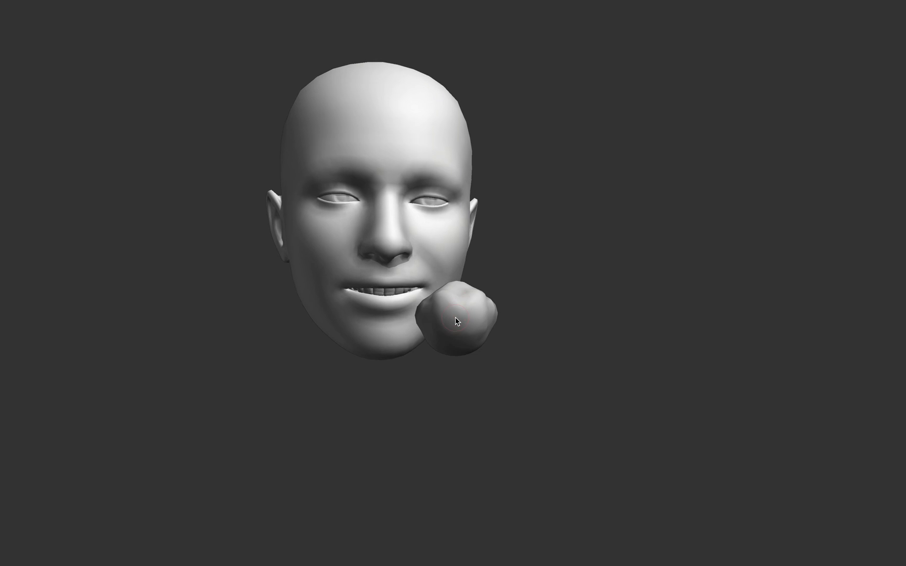
{"action": "left_click_drag", "start_coordinate": [457, 321], "coordinate": [461, 317]}
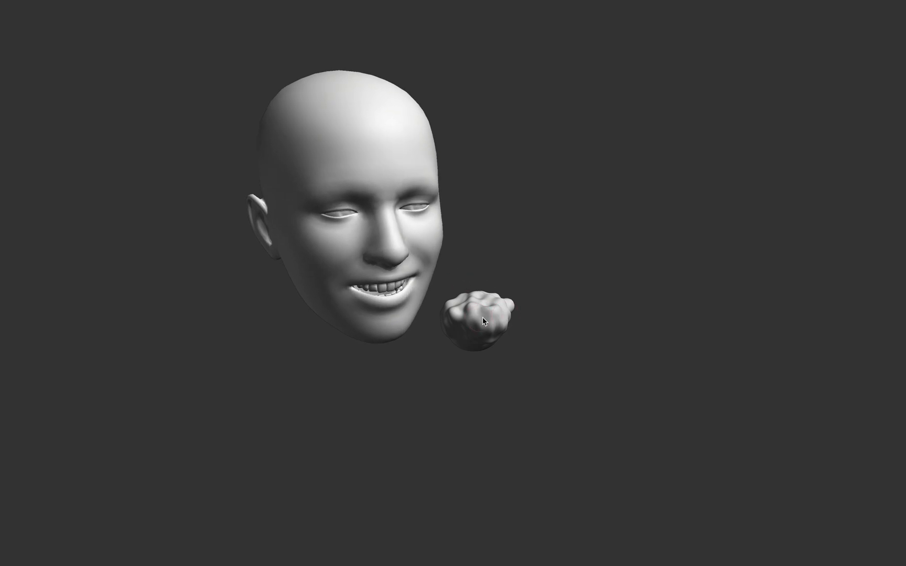
{"action": "left_click_drag", "start_coordinate": [483, 321], "coordinate": [509, 370]}
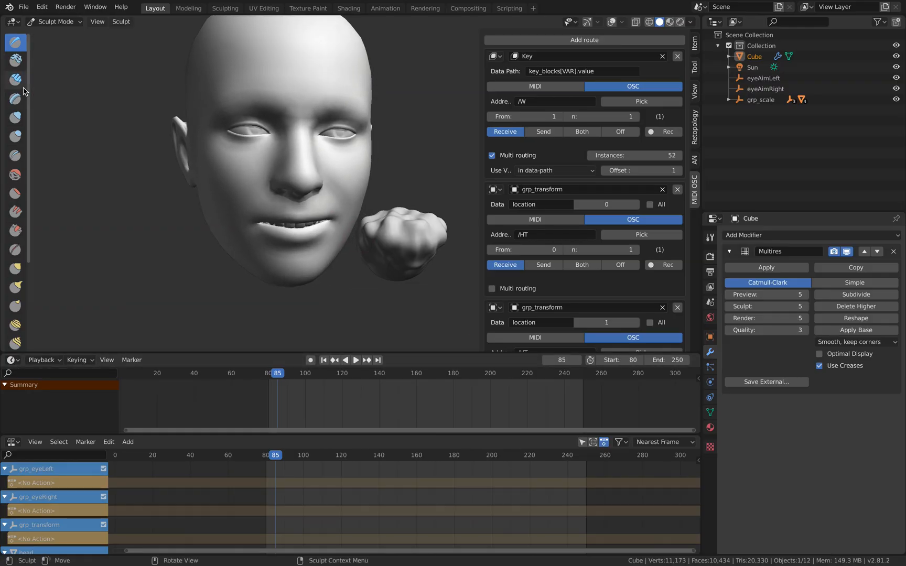
- Return to Object Mode and orbit around the sculpted blob and the head
{"action": "left_click", "coordinate": [53, 22]}
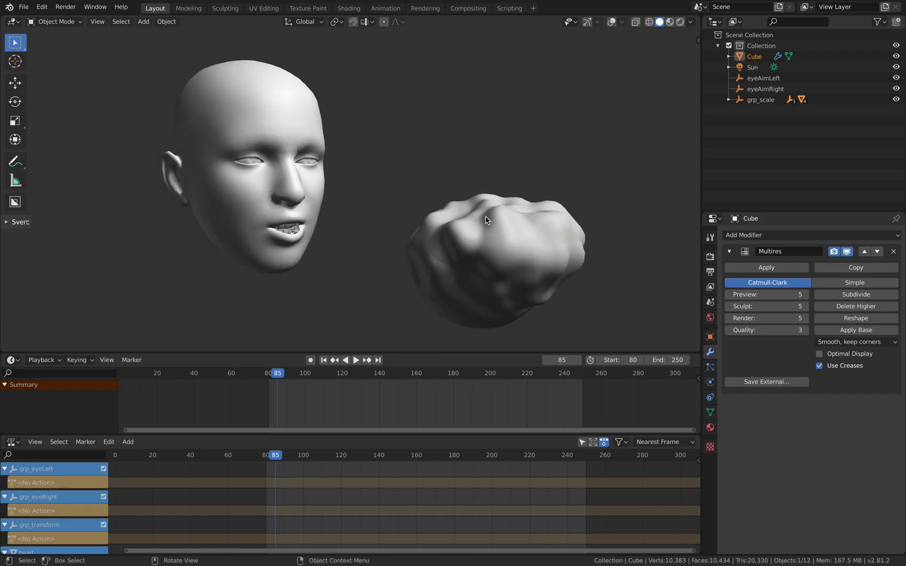
{"action": "left_click_drag", "start_coordinate": [486, 220], "coordinate": [463, 168]}
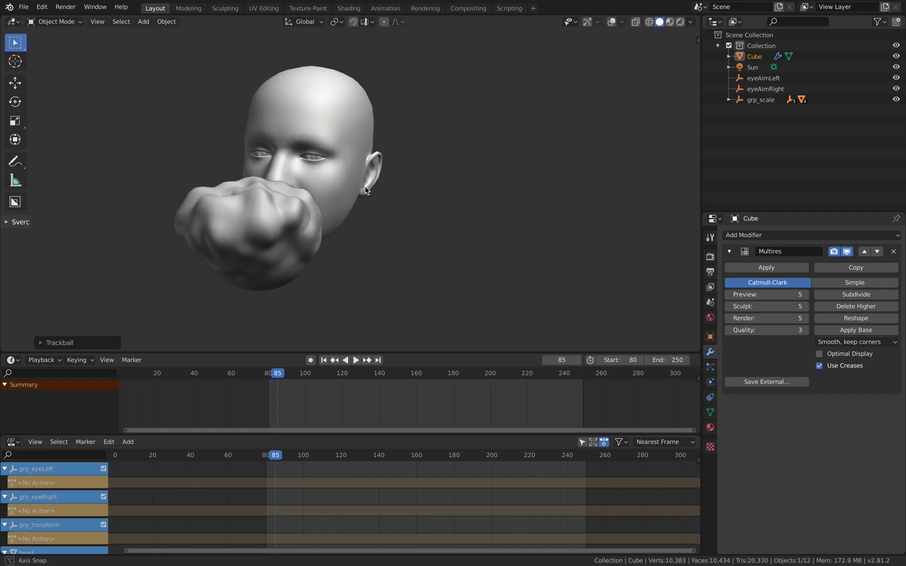
{"action": "left_click_drag", "start_coordinate": [364, 191], "coordinate": [434, 185]}
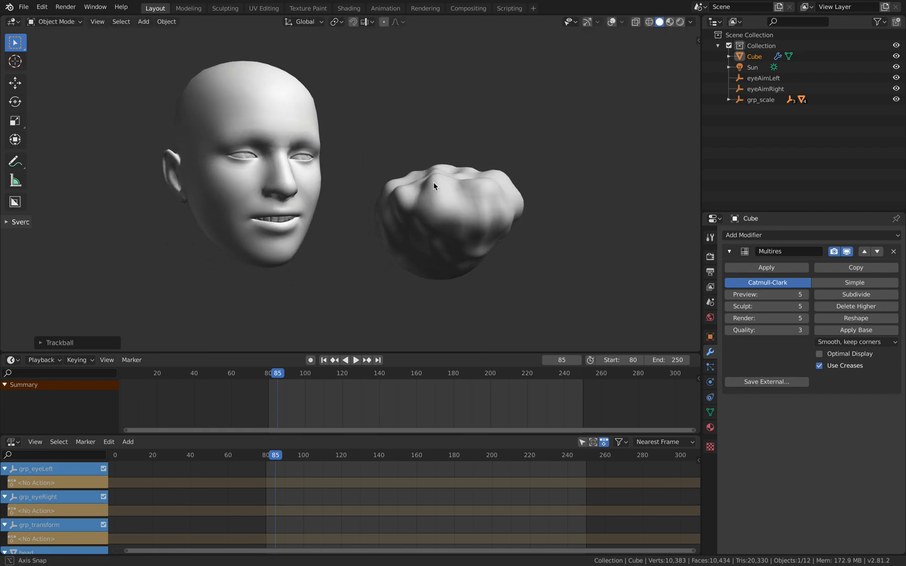